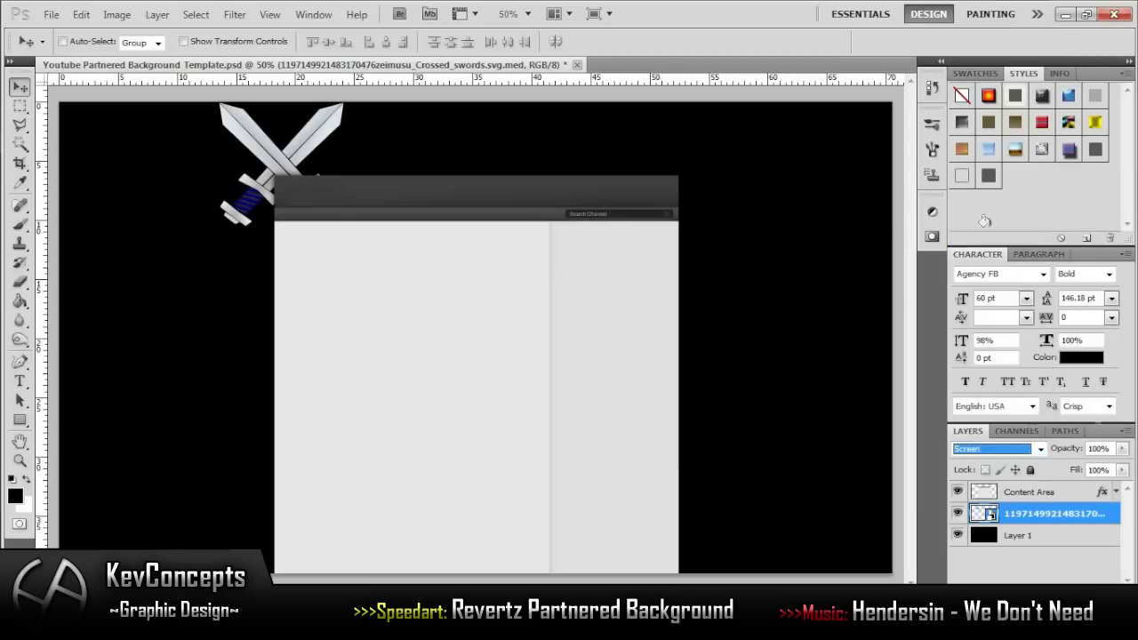
Apply an inner shadow to the crossed-swords layer so it blends into the dark background
left_click(1095, 448)
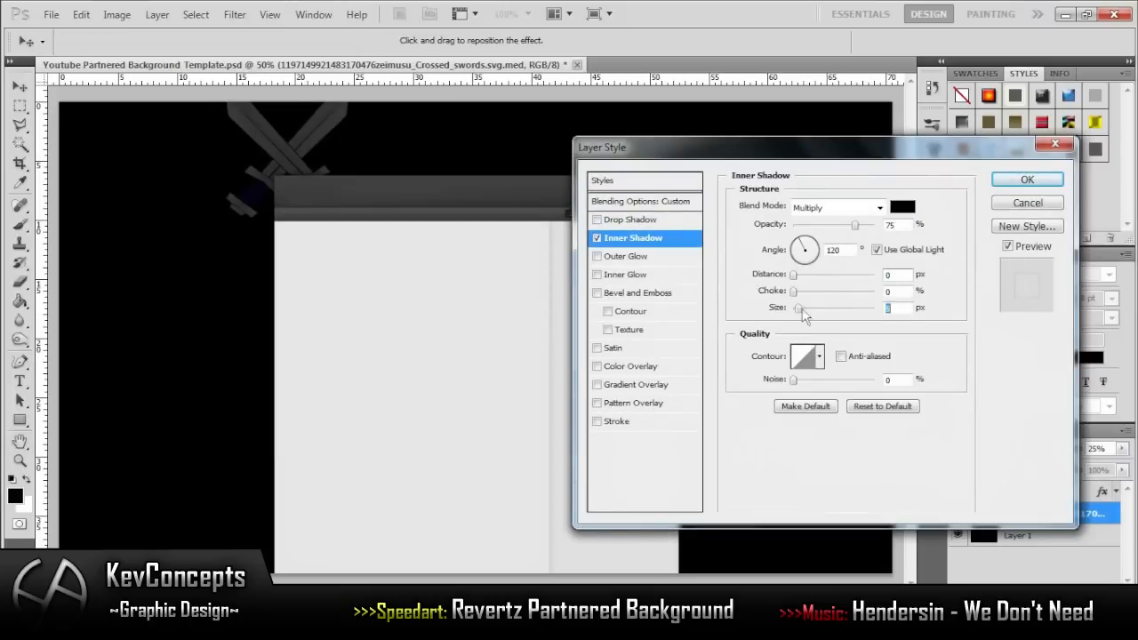
left_click(1027, 177)
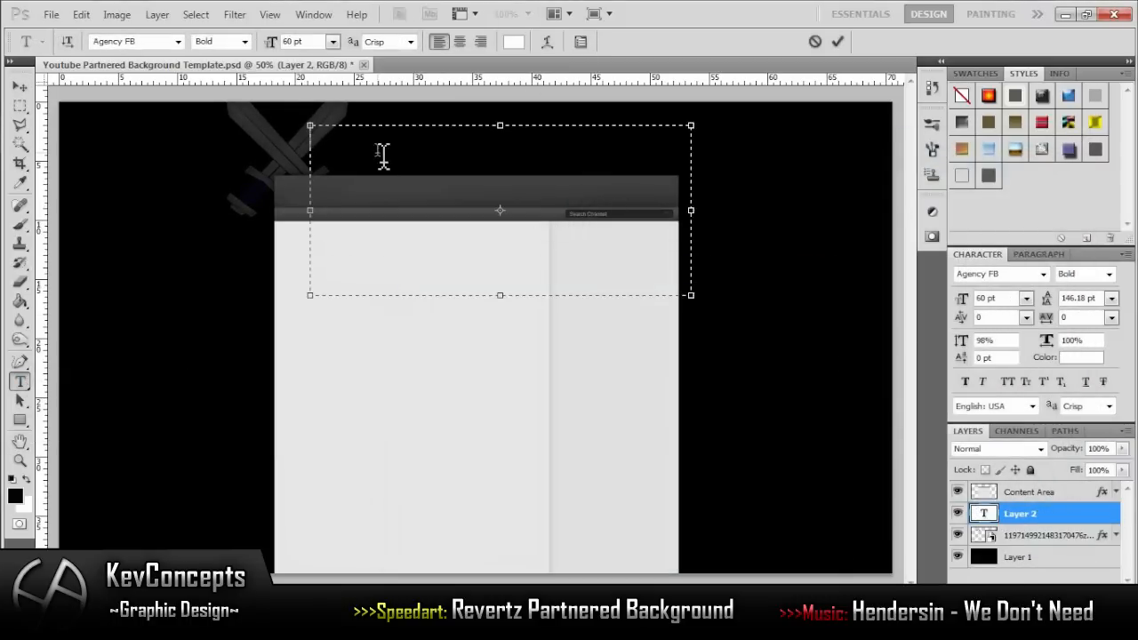
Add the REVERTZ header text with a 1 px orange stroke outline
left_click(135, 41)
type("REVERTZ")
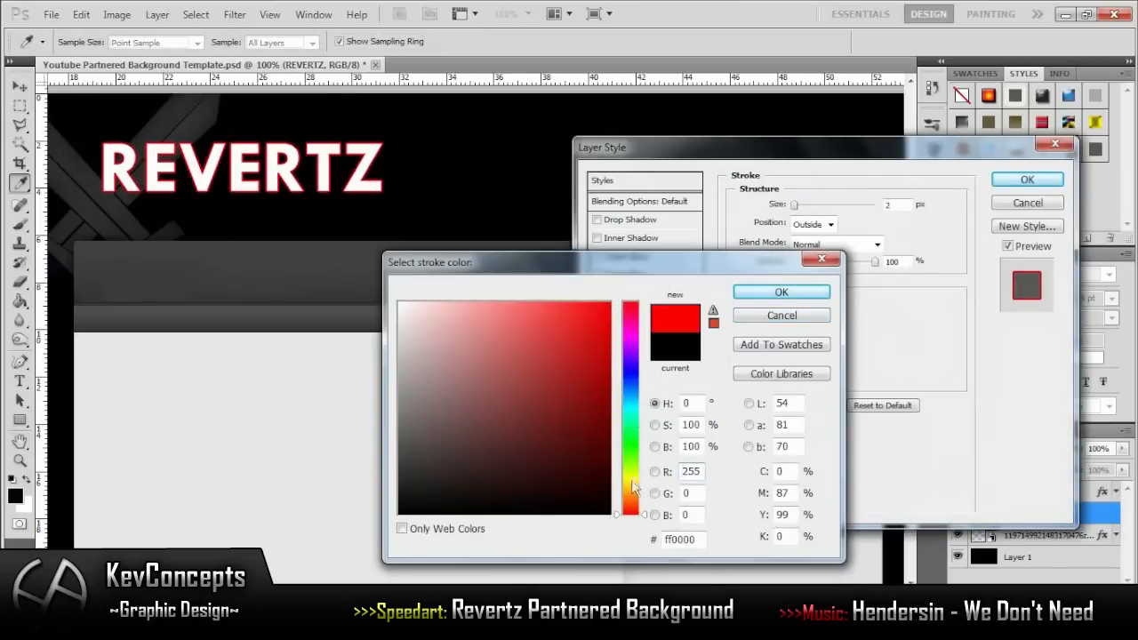
left_click(781, 291)
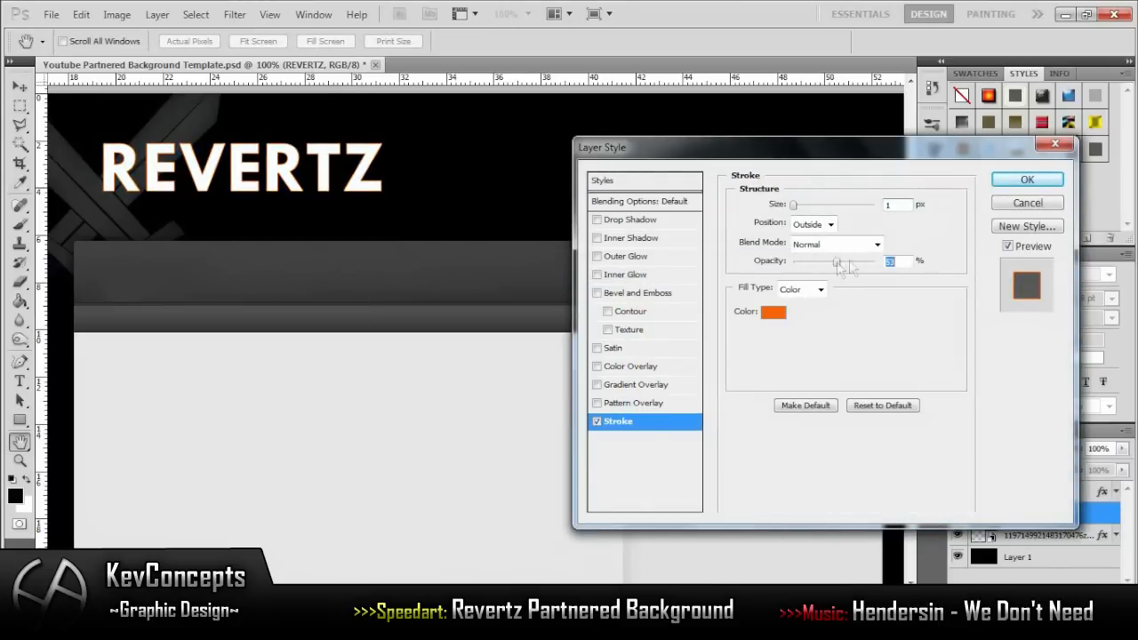
left_click(830, 224)
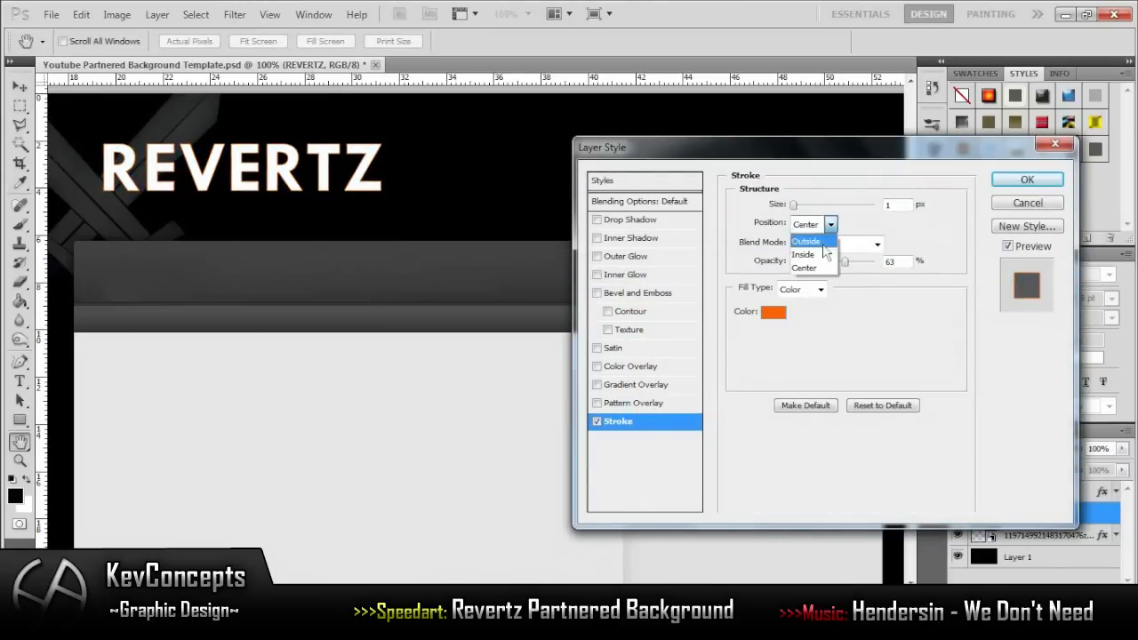
Layer a gradient overlay and inner shadow onto the REVERTZ header
left_click(639, 384)
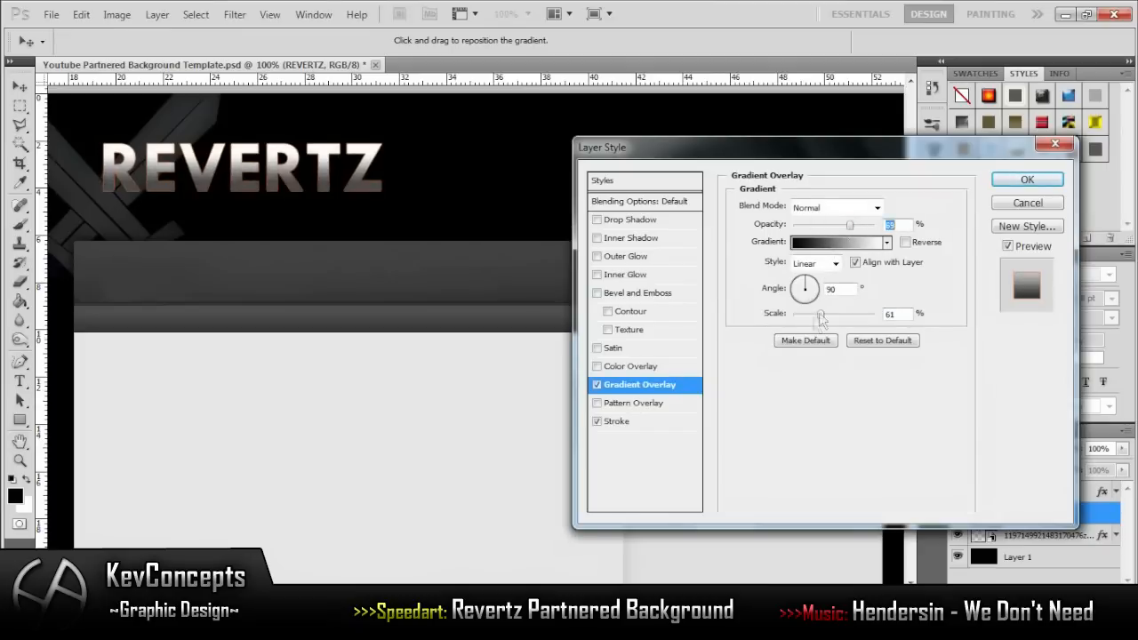
left_click(633, 238)
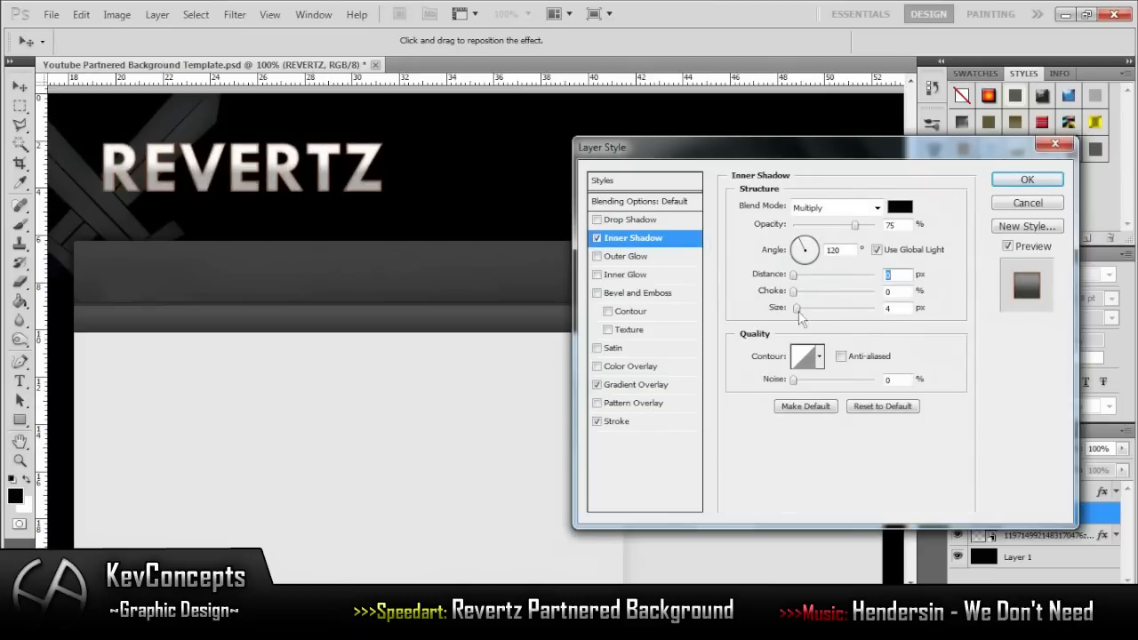
left_click(1027, 178)
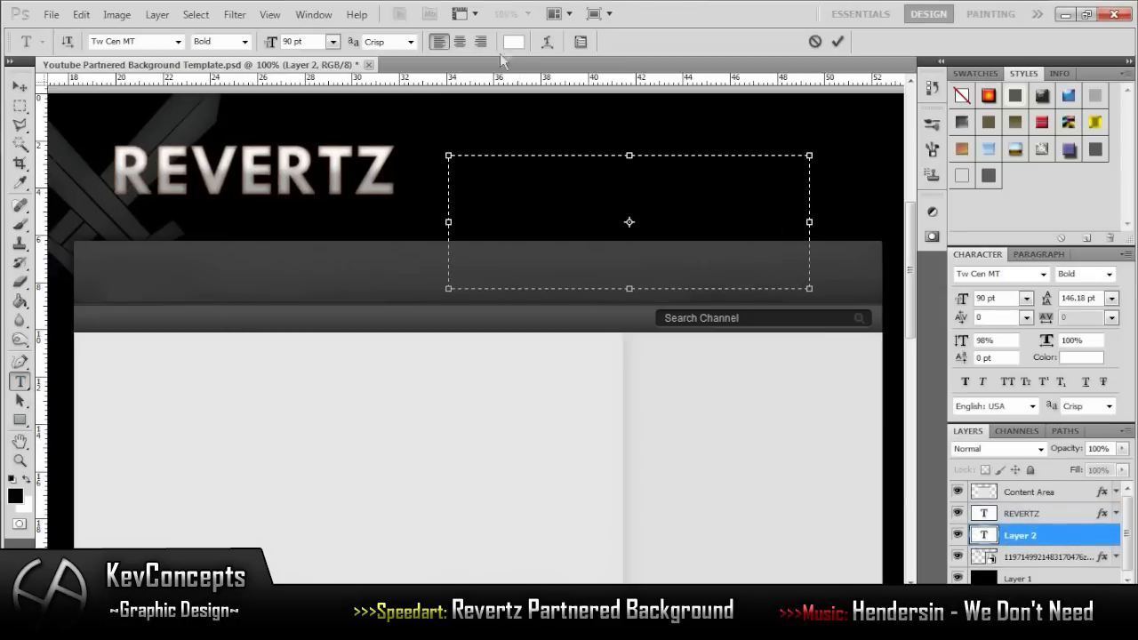
Write the orange Tw Cen MT Bold nav links (TWITTER, TWITCH, SUBSCRIBE, DESIGNER) beside the header
left_click(514, 42)
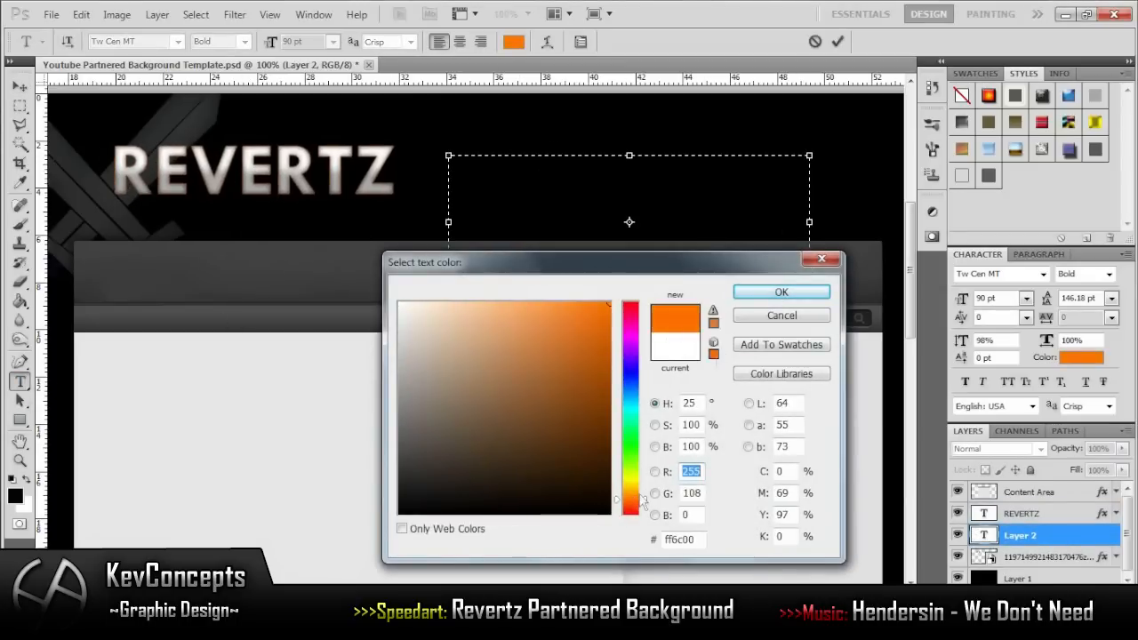
left_click(780, 291)
type("TWITTER    TWITCH")
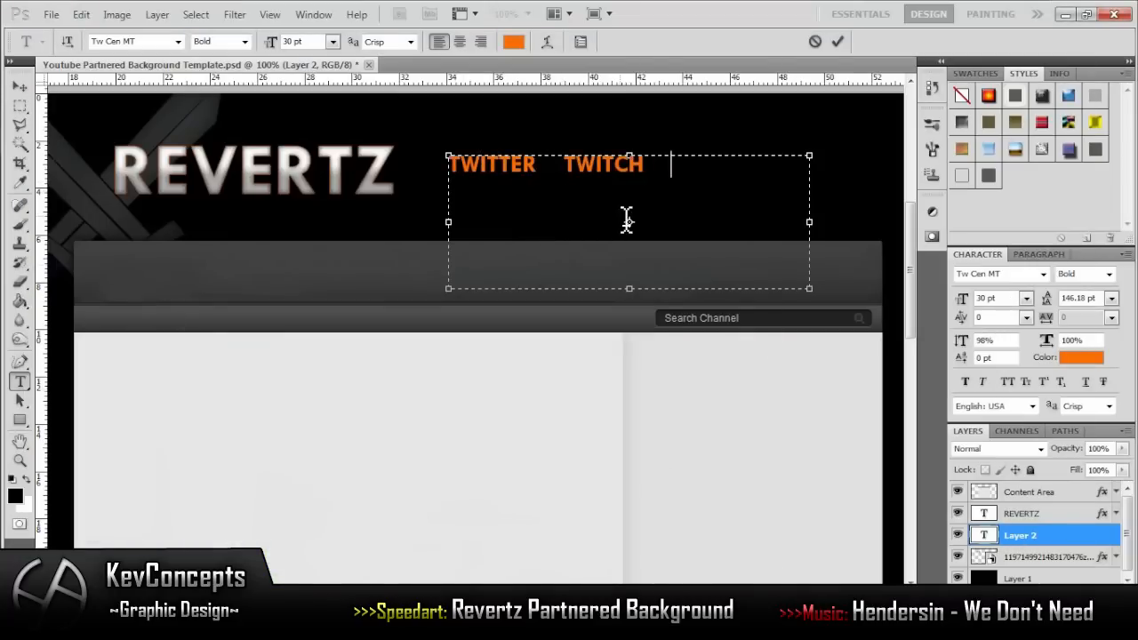
type("SUBSCRIBE    DESIGNER")
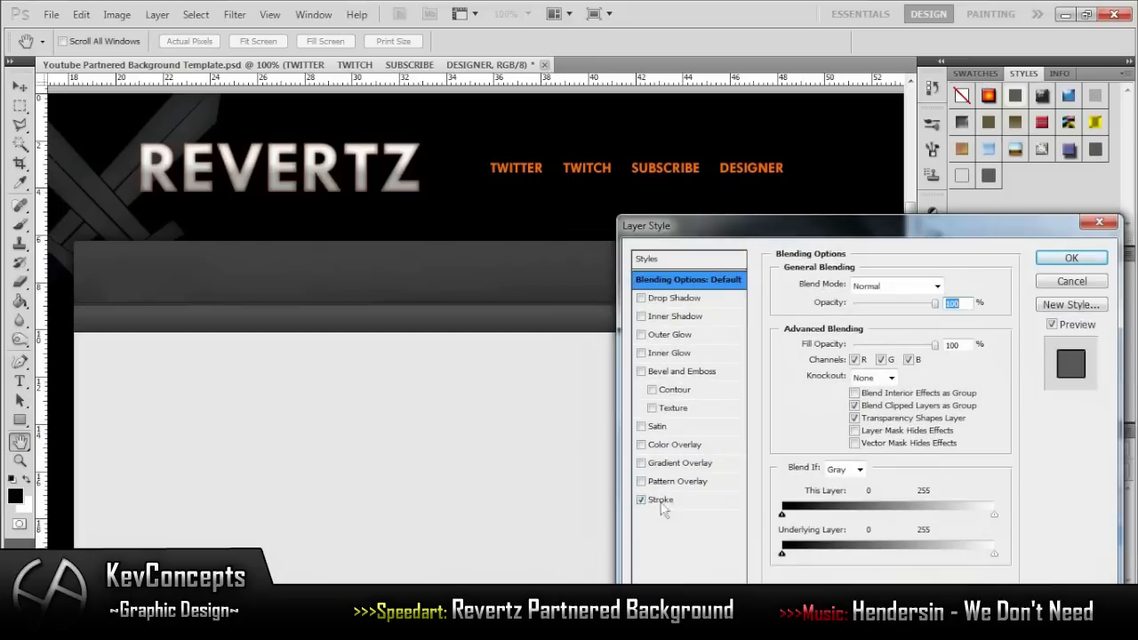
Swap the links' stroke for a gradient overlay at about 28% opacity
left_click(661, 498)
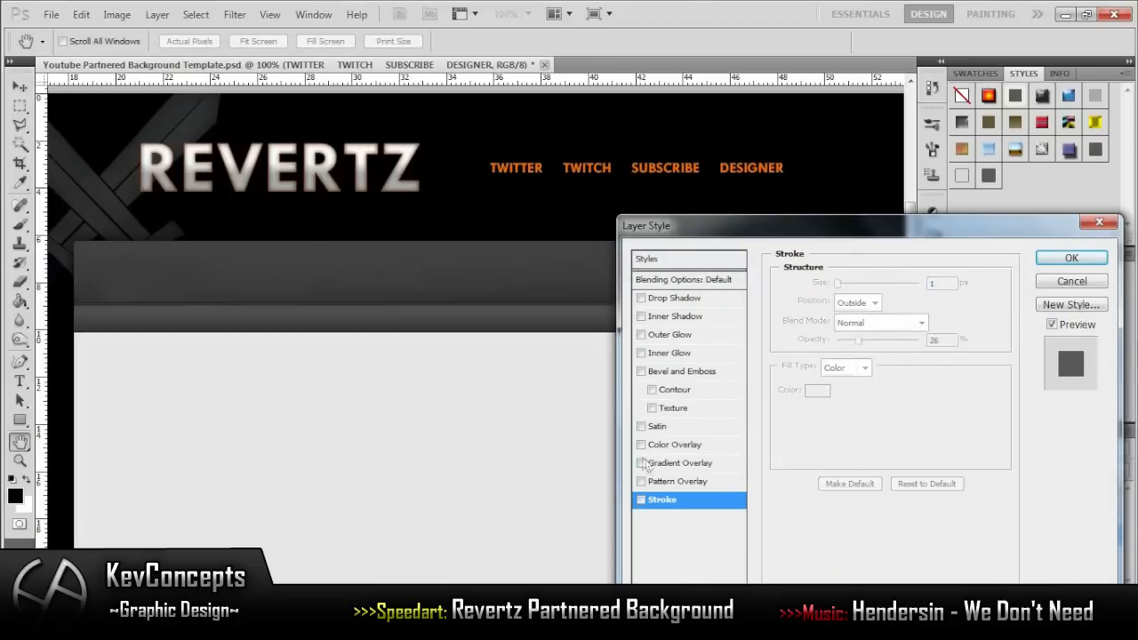
left_click(679, 462)
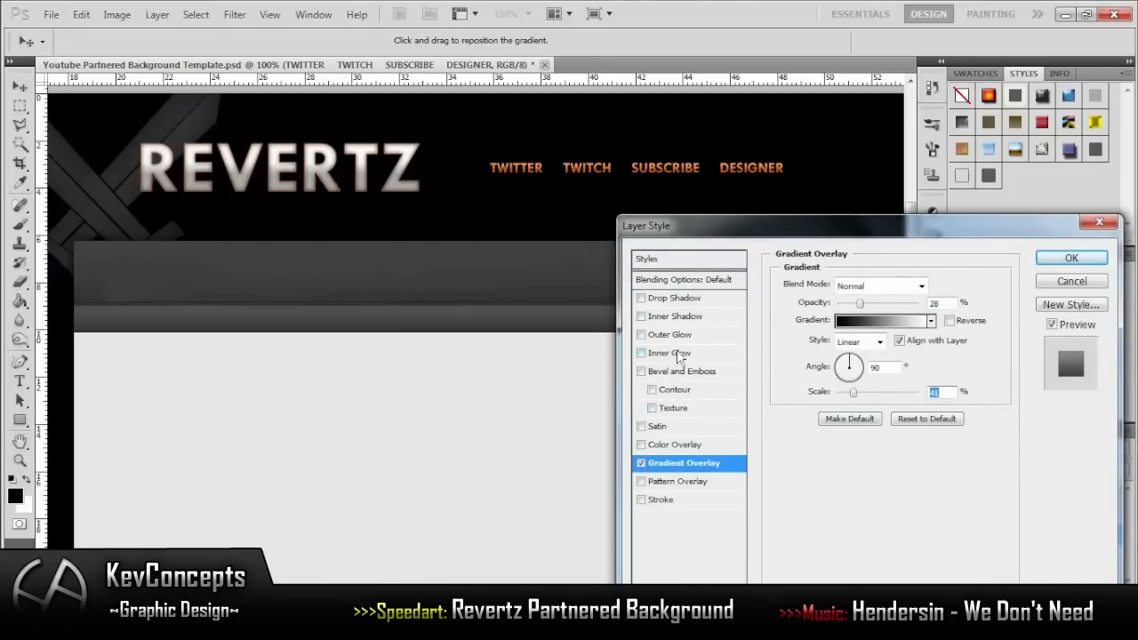
left_click(676, 317)
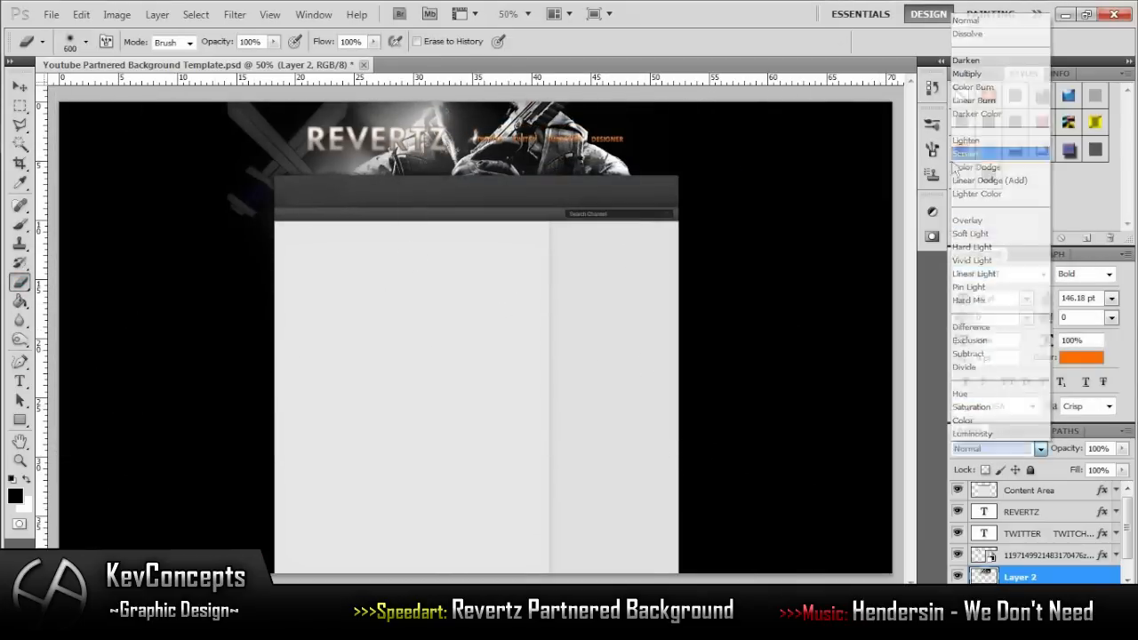
Blend the soldier photo banner in Screen mode at low opacity
left_click(965, 152)
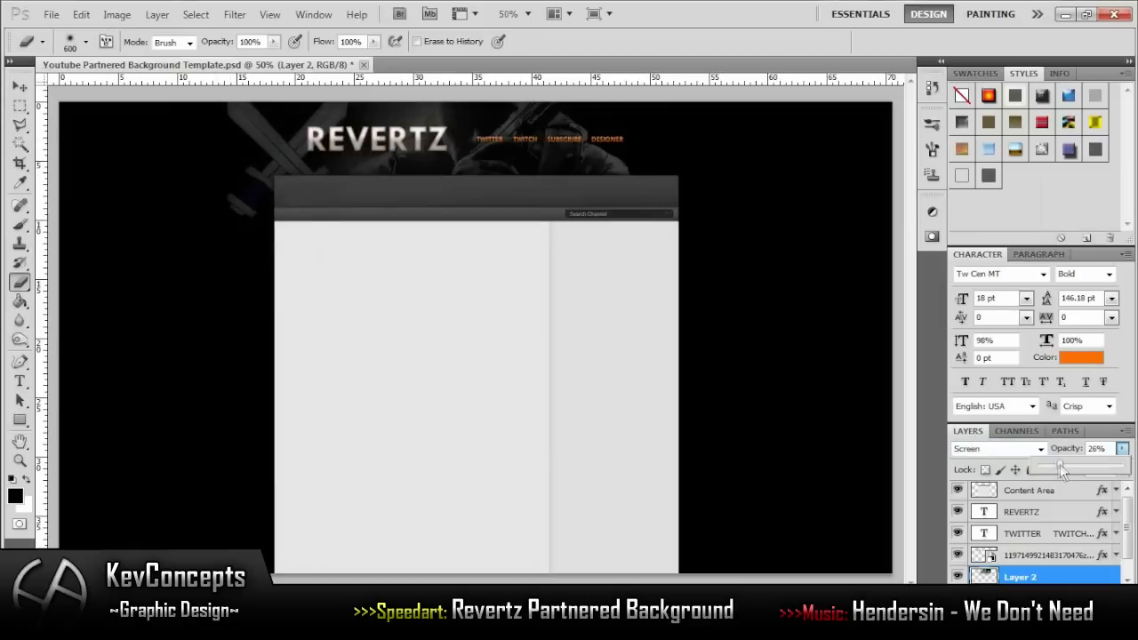
left_click(1040, 575)
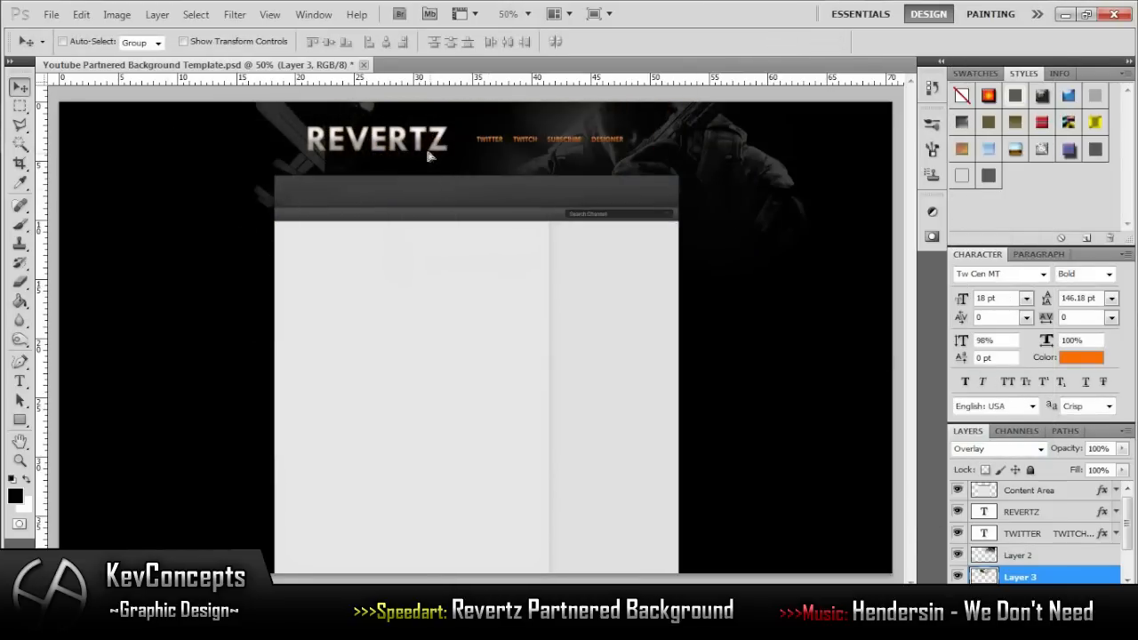
Set the texture layer to an Overlay/Screen blend at 25% opacity
left_click(995, 448)
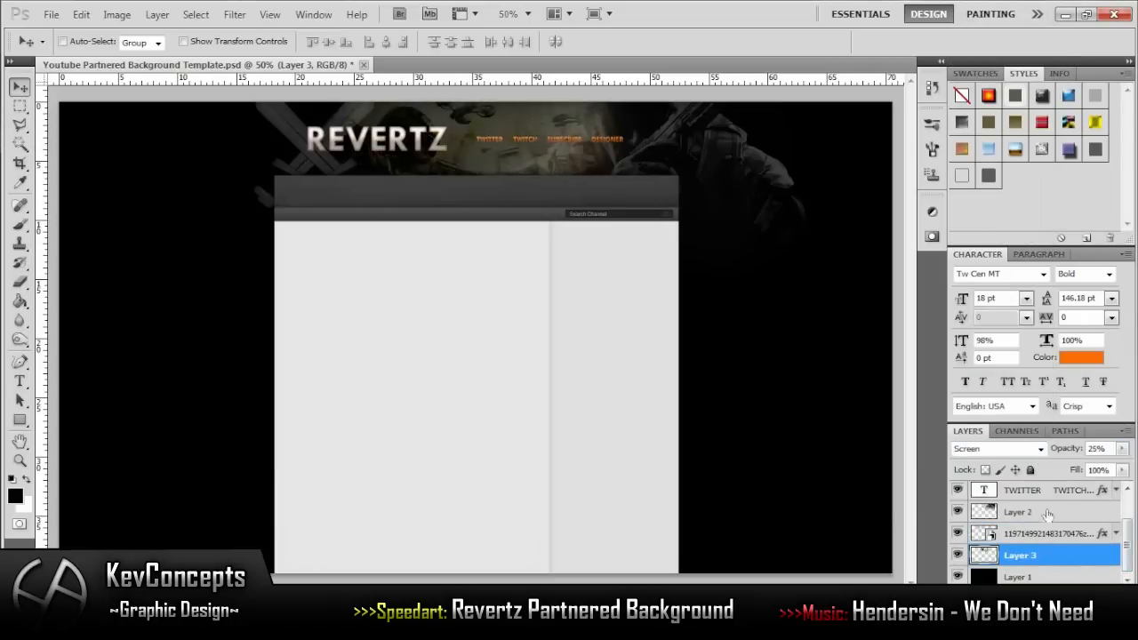
left_click(1045, 534)
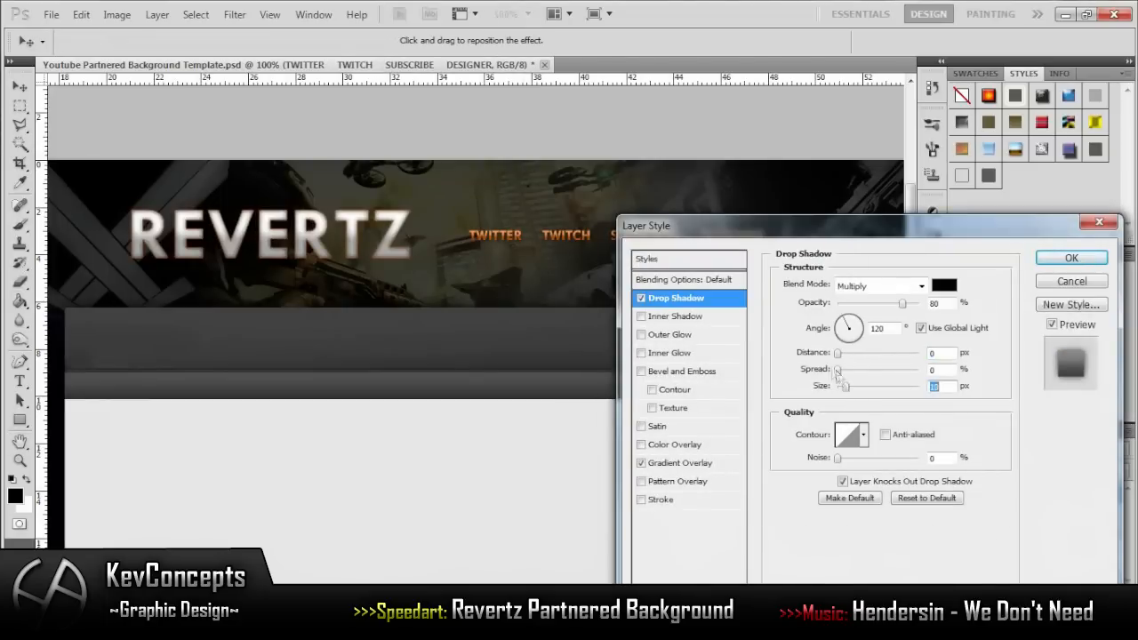
Enable a soft drop shadow on the REVERTZ text, adjusting its spread and size
left_click(688, 279)
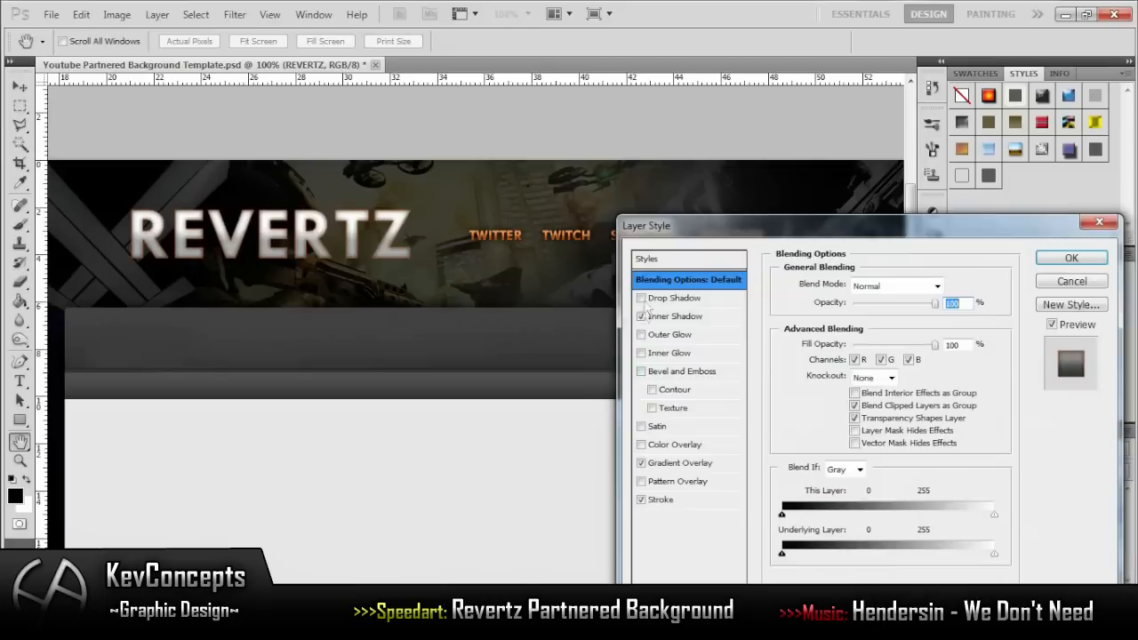
left_click(674, 299)
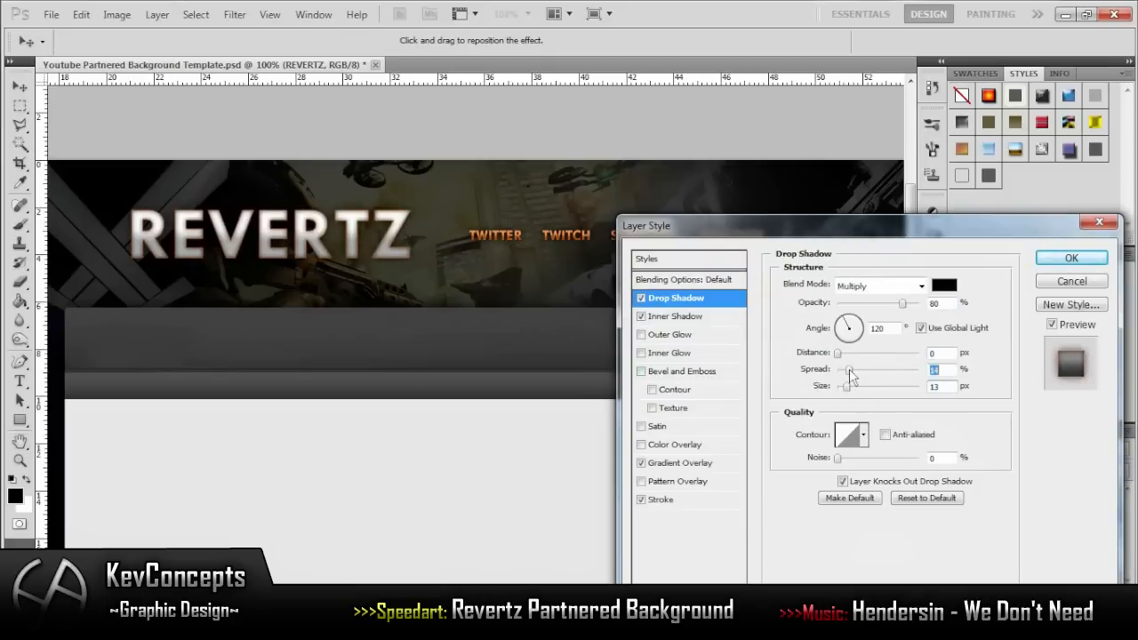
left_click(1070, 256)
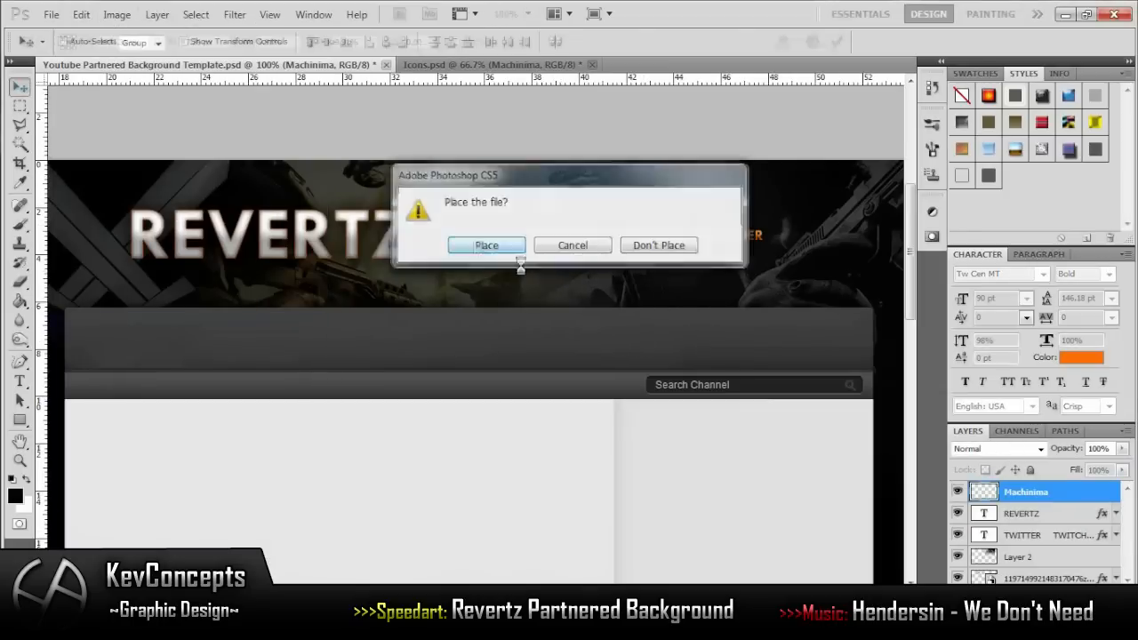
Place the Machinima logo and caption it MACHINIMA NETWORK in bold 12 pt Tw Cen MT
left_click(487, 246)
type("MACHINIMA")
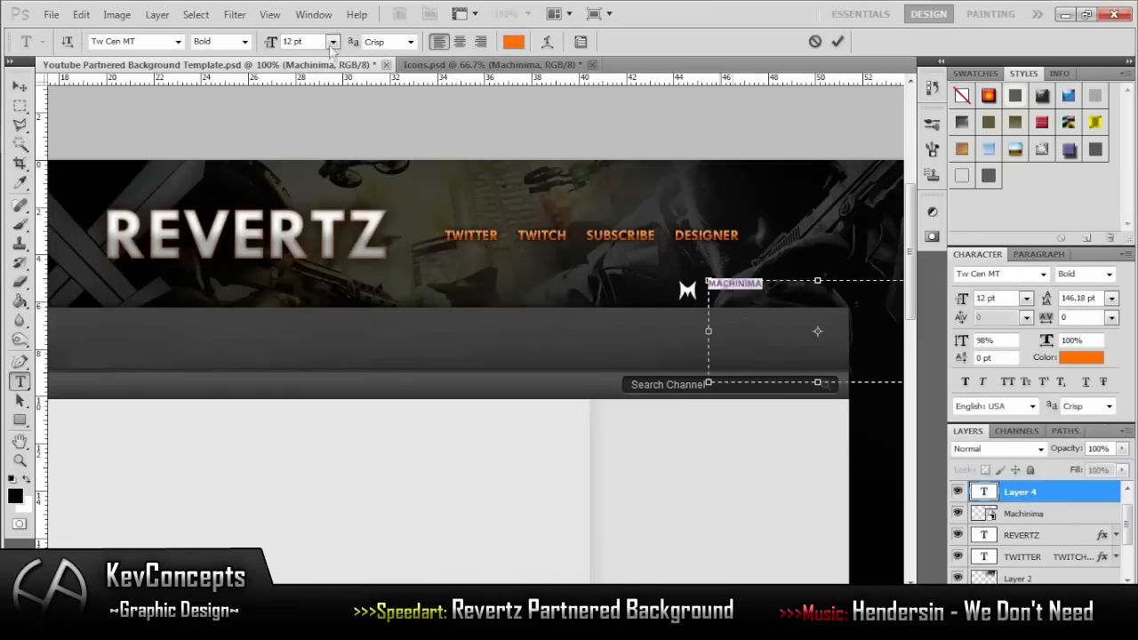
left_click(243, 41)
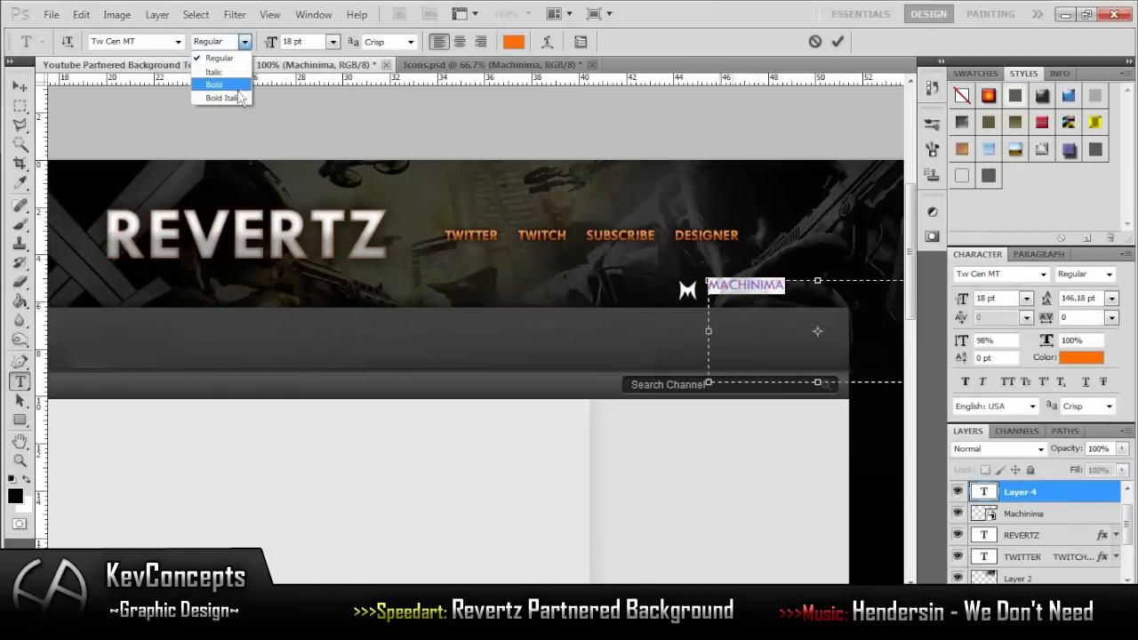
left_click(213, 85)
type(" NETWORK")
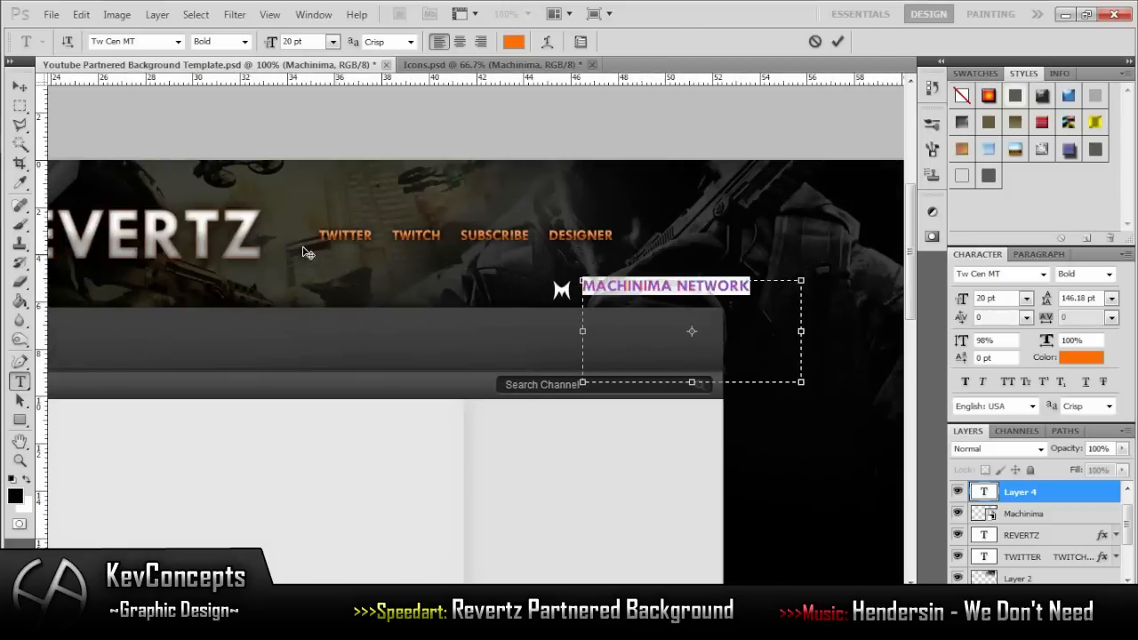
type("12")
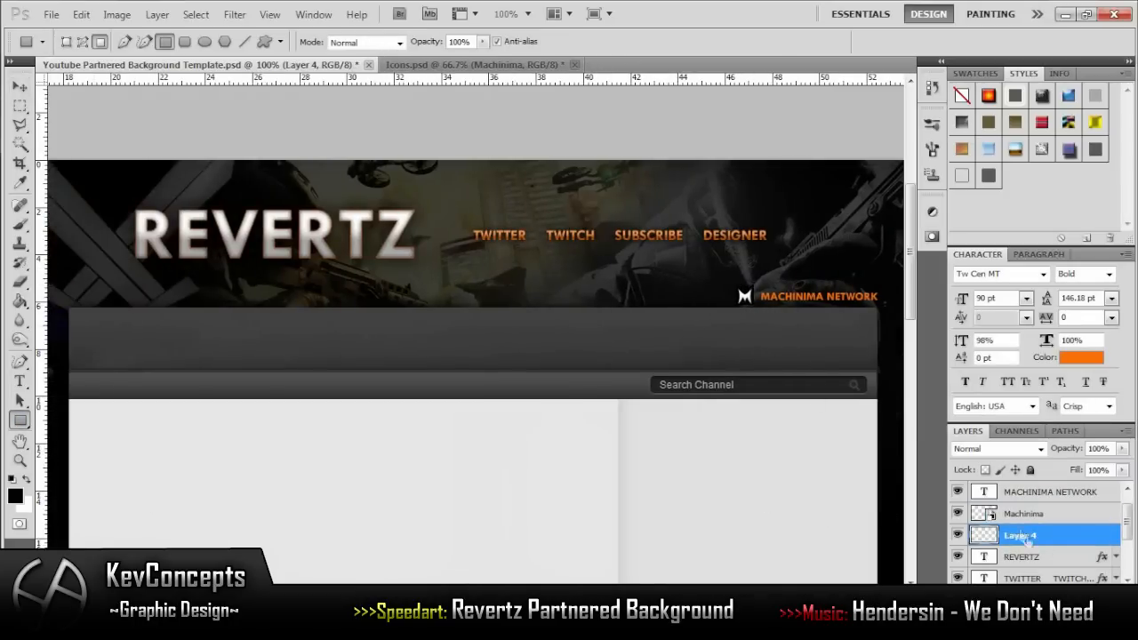
Give the Machinima logo drop shadow, inner shadow and stroke effects
double_click(1024, 512)
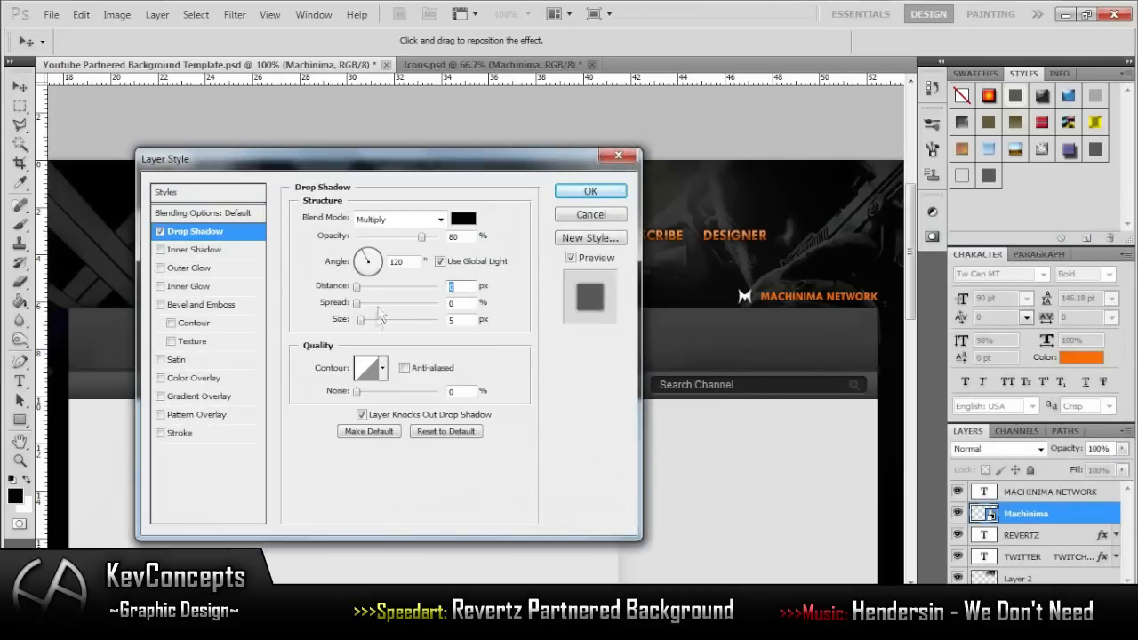
left_click(196, 249)
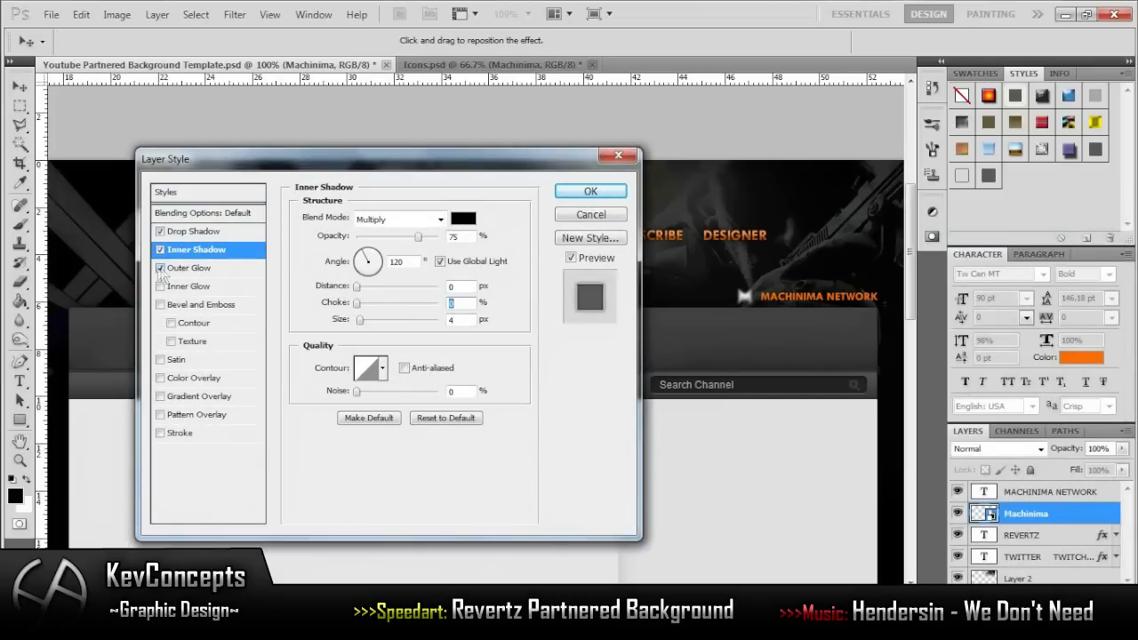
left_click(179, 434)
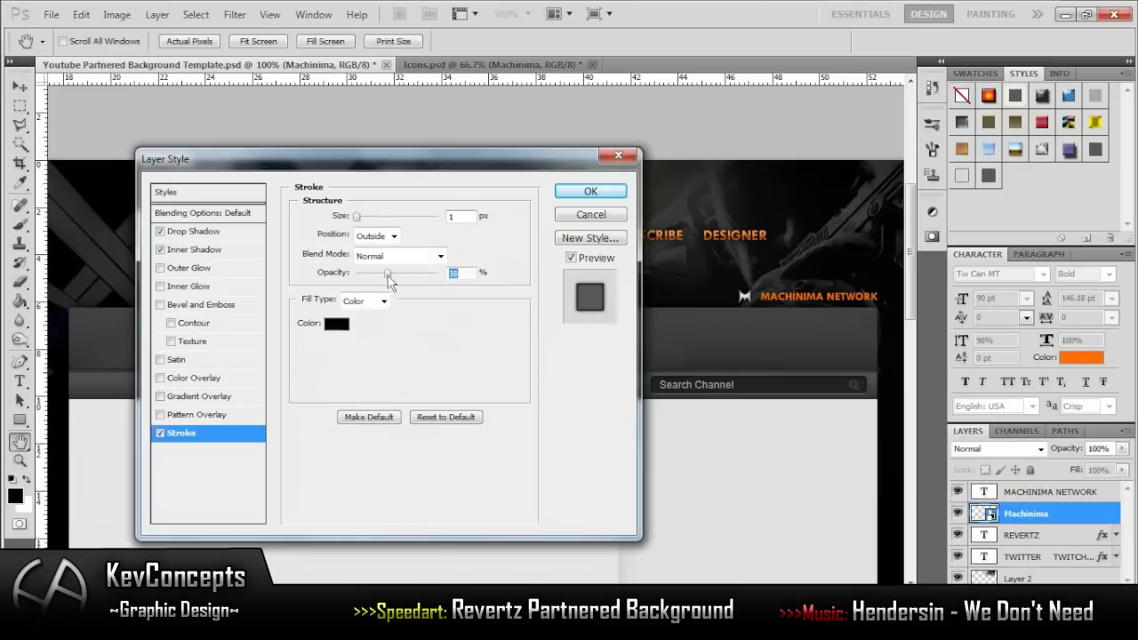
left_click(196, 231)
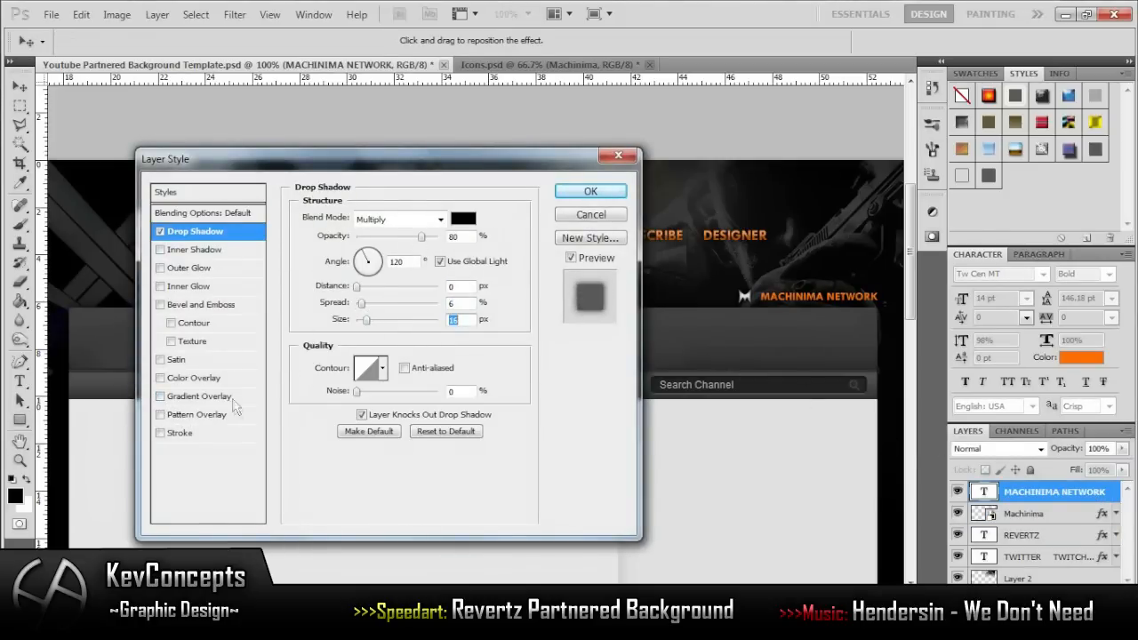
Give the MACHINIMA NETWORK caption a gradient overlay and inner shadow
left_click(196, 249)
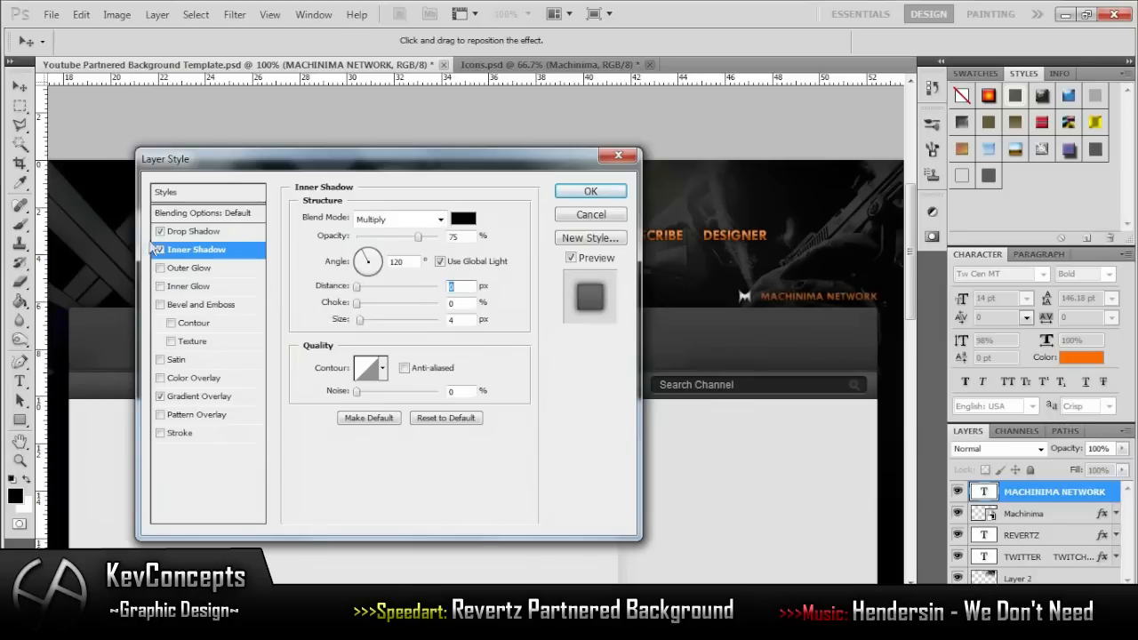
left_click(591, 190)
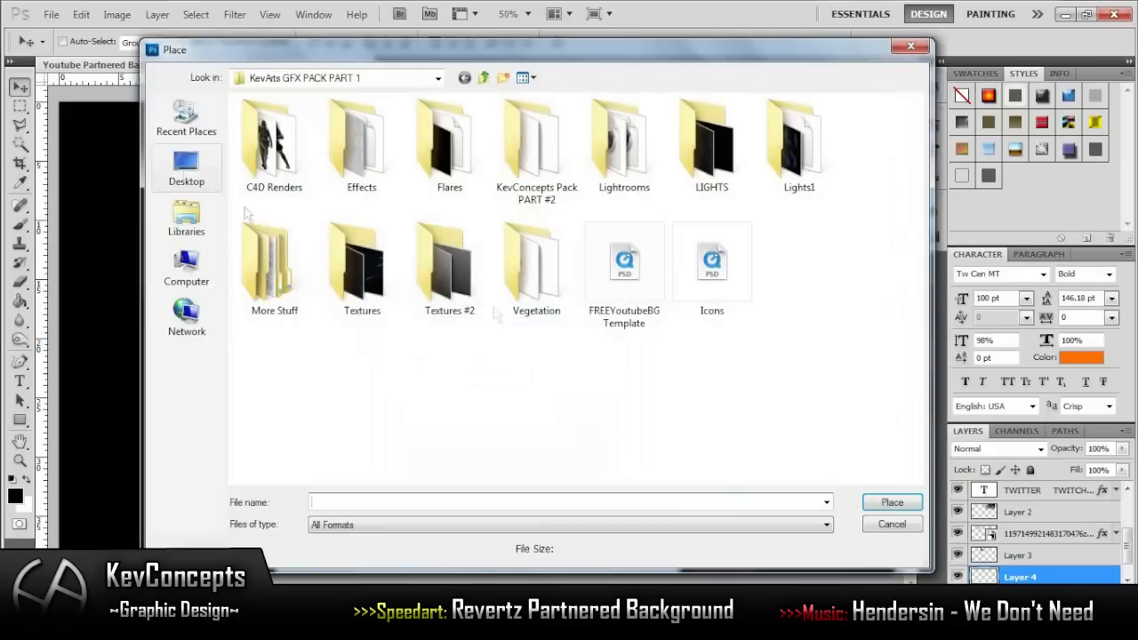
Place the TEXTURE - ATEX PACK image over the whole background, blended in Screen mode
double_click(448, 258)
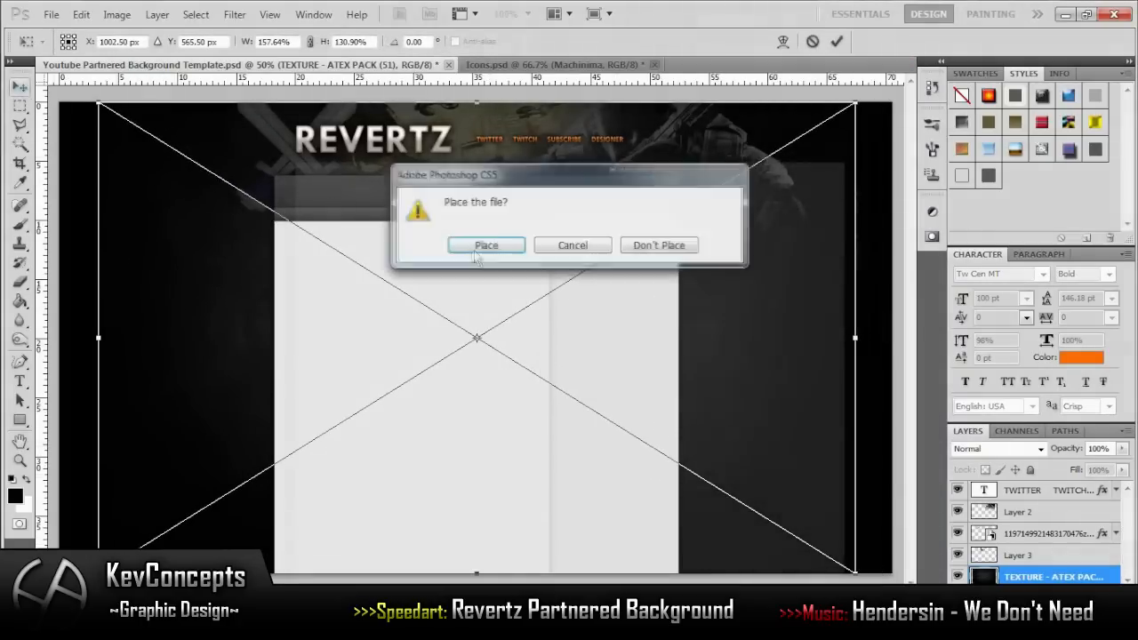
left_click(486, 246)
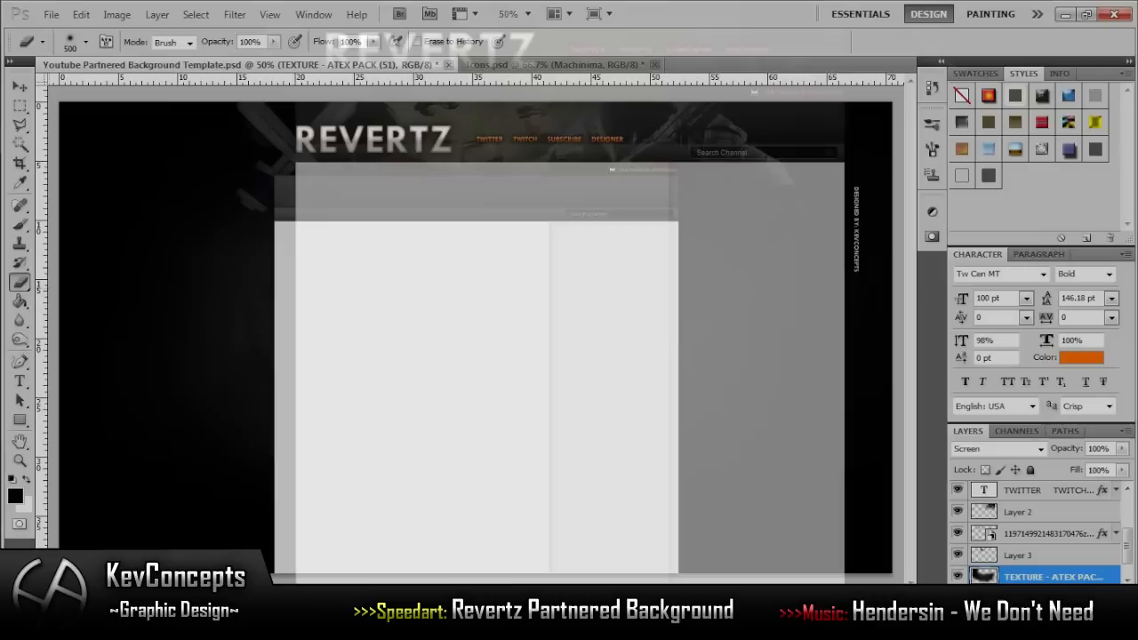
left_click(22, 86)
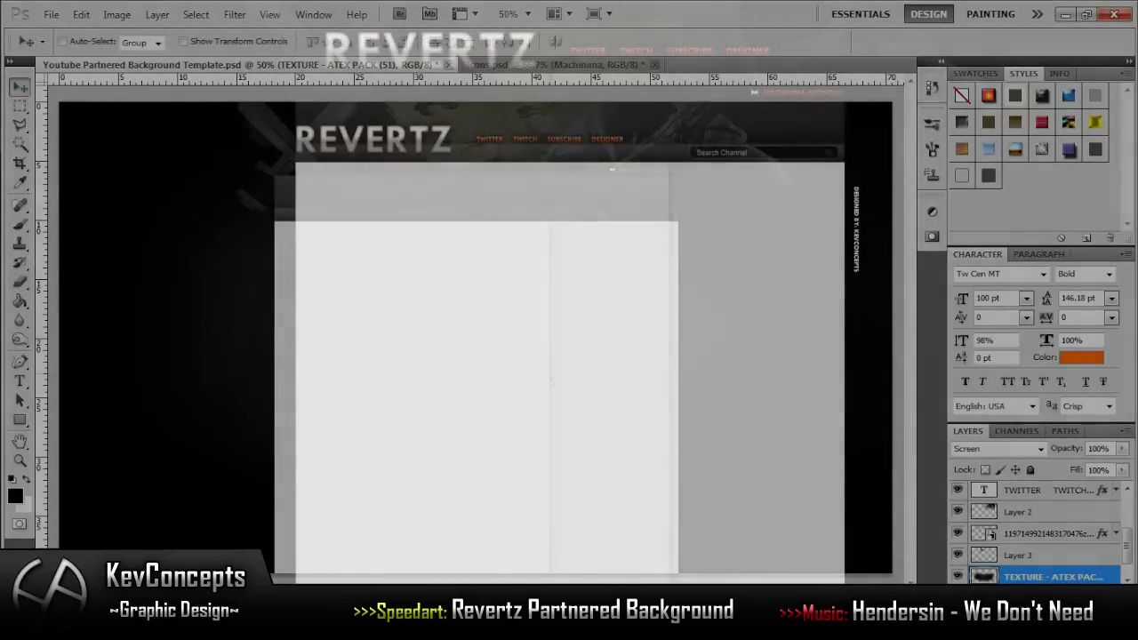